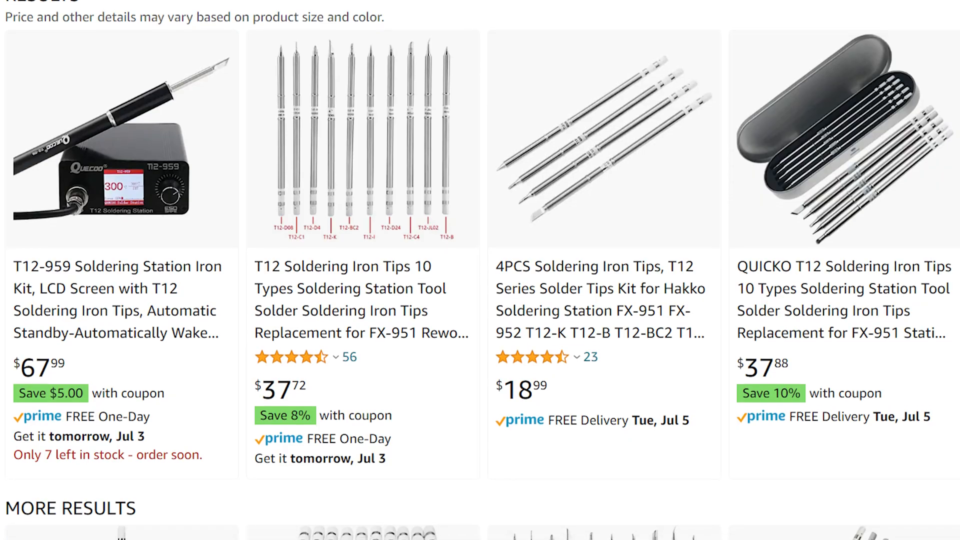
scroll("down", 3)
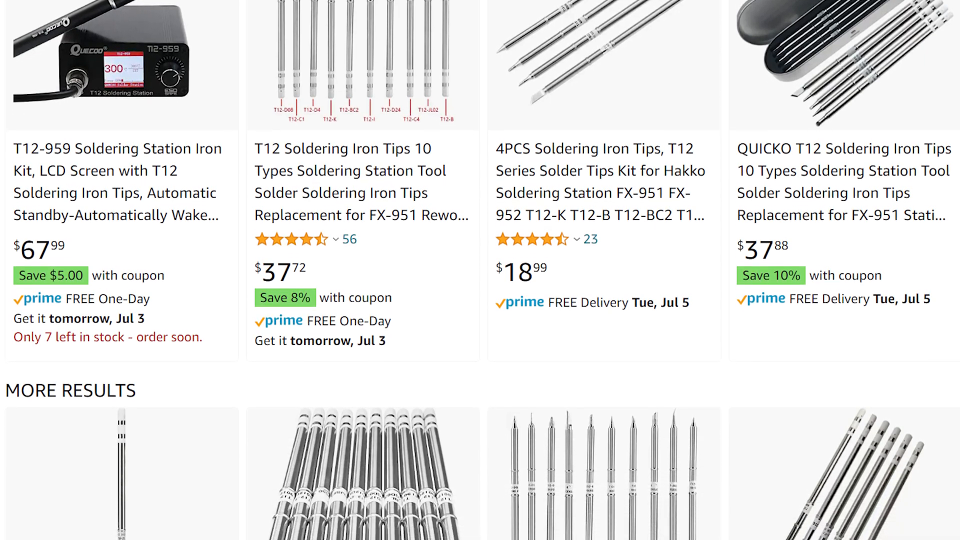
scroll("down", 3)
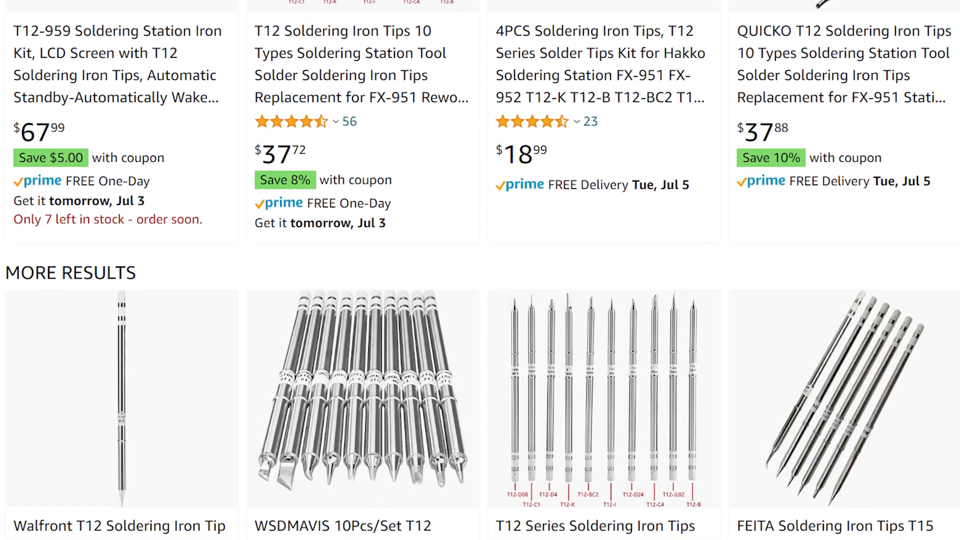
scroll("down", 3)
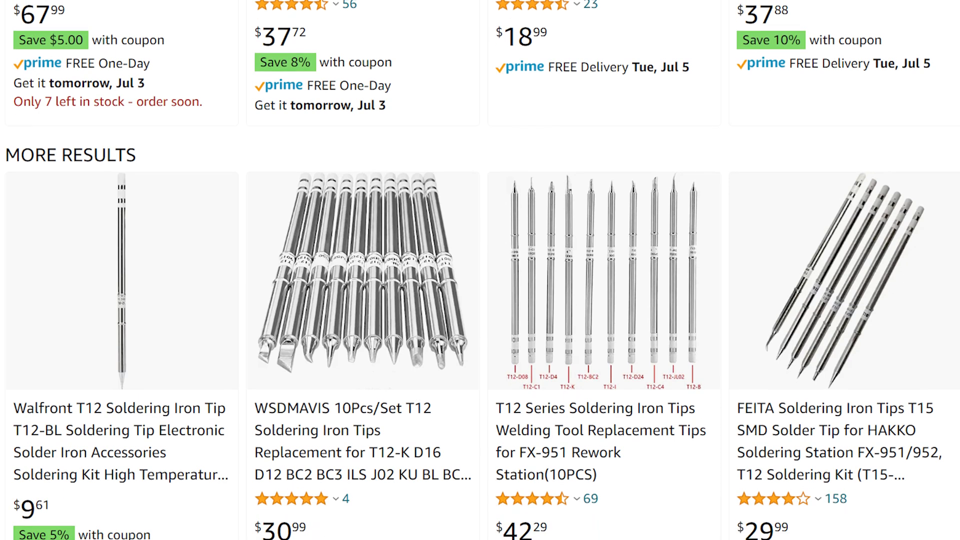
scroll("down", 3)
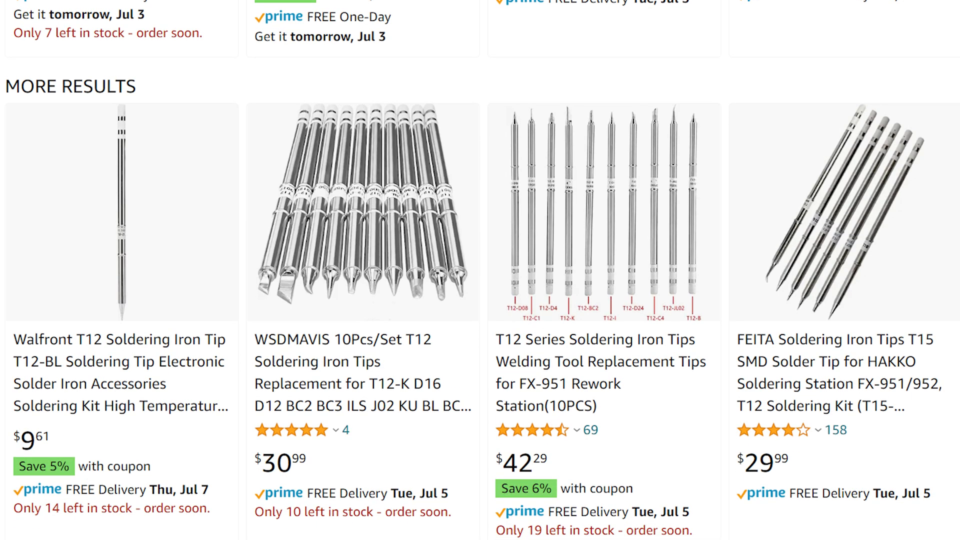